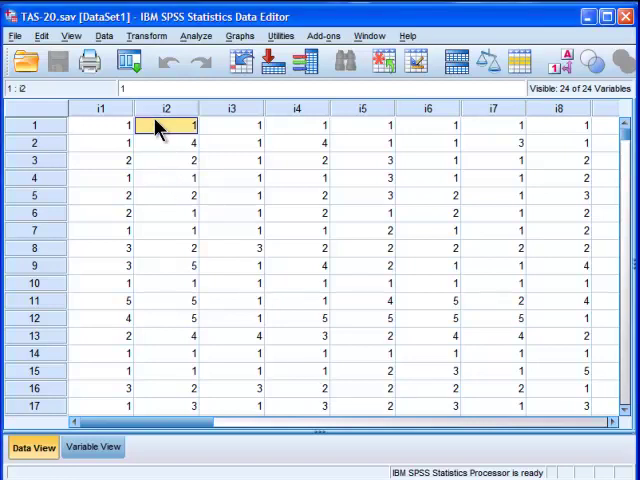
- Select a data cell and open the Analyze menu's correlation options
{"action": "left_click", "coordinate": [100, 125]}
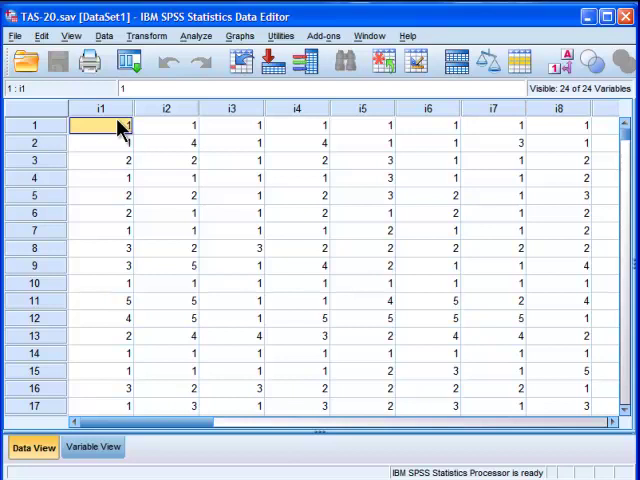
{"action": "mouse_move", "coordinate": [160, 63]}
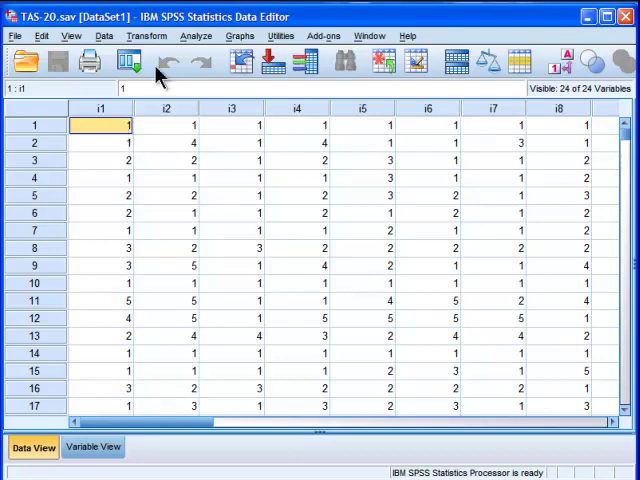
{"action": "left_click", "coordinate": [196, 36]}
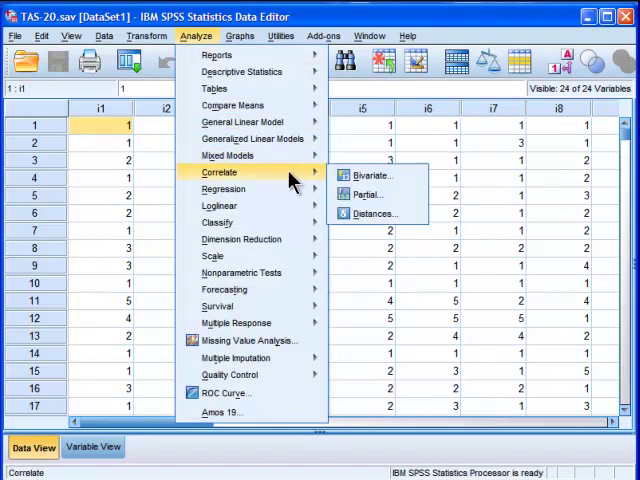
- Run a bivariate Pearson correlation on the three TAS-20 subscales plus items i1–i20
{"action": "left_click", "coordinate": [369, 175]}
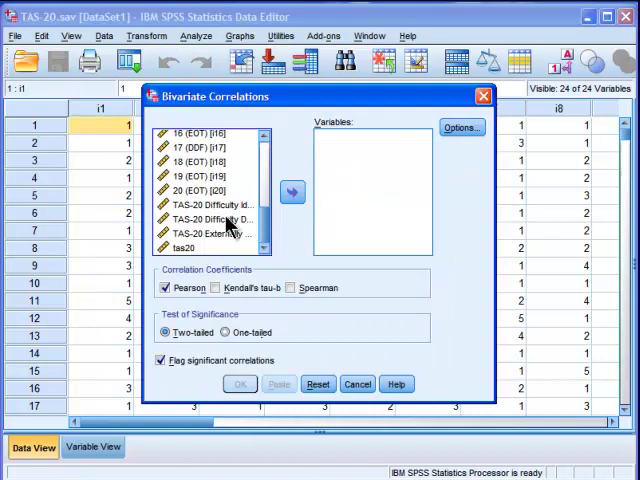
{"action": "left_click", "coordinate": [210, 204]}
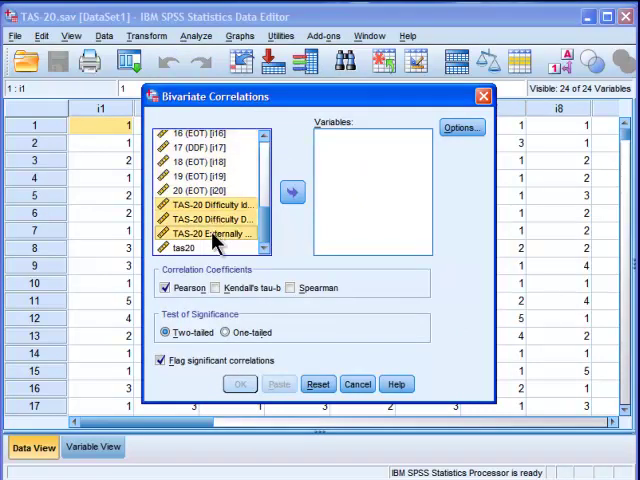
{"action": "left_click", "coordinate": [291, 192]}
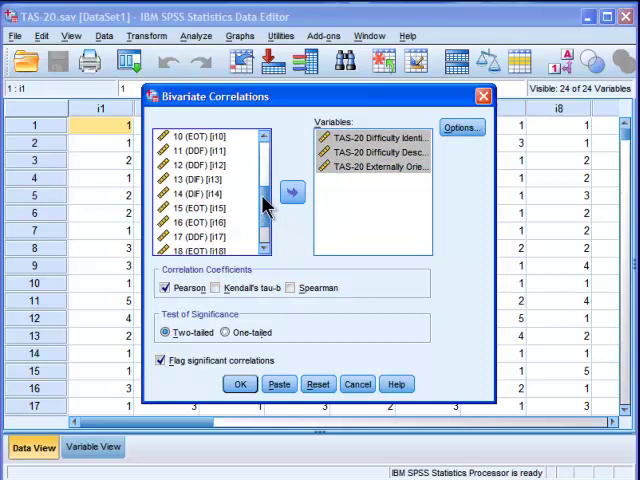
{"action": "scroll", "scroll_direction": "down", "scroll_amount": 3}
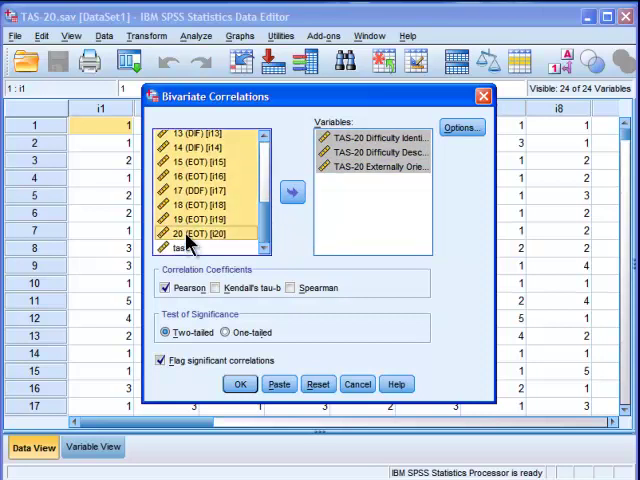
{"action": "left_click", "coordinate": [291, 191]}
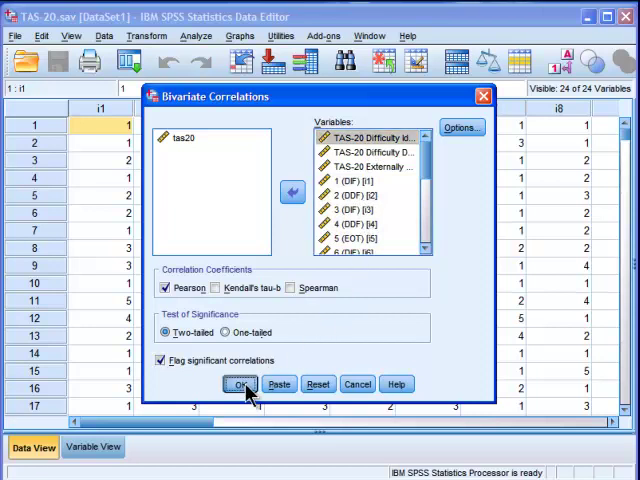
{"action": "left_click", "coordinate": [241, 384]}
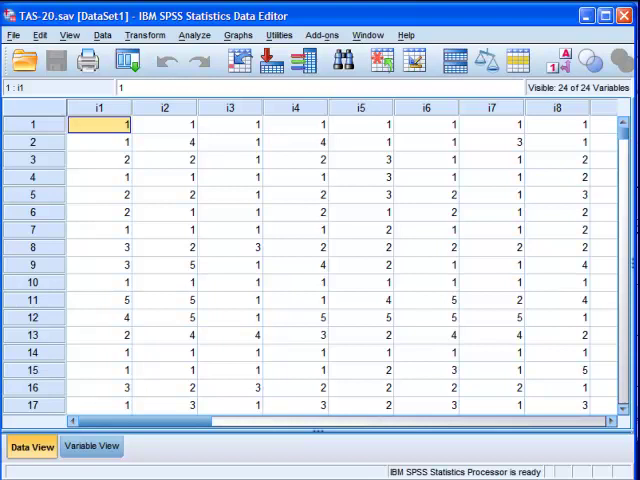
{"action": "left_click", "coordinate": [194, 35]}
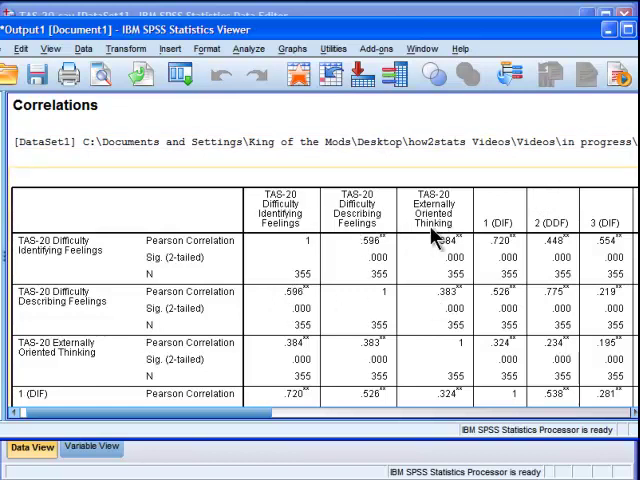
{"action": "scroll", "scroll_direction": "down", "scroll_amount": 3}
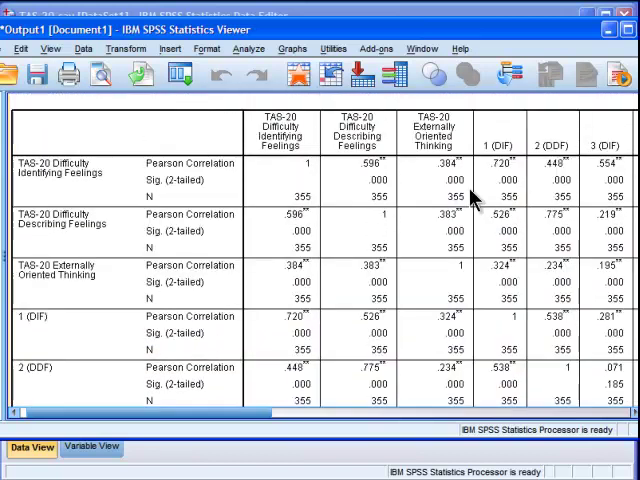
{"action": "scroll", "scroll_direction": "right", "scroll_amount": 3}
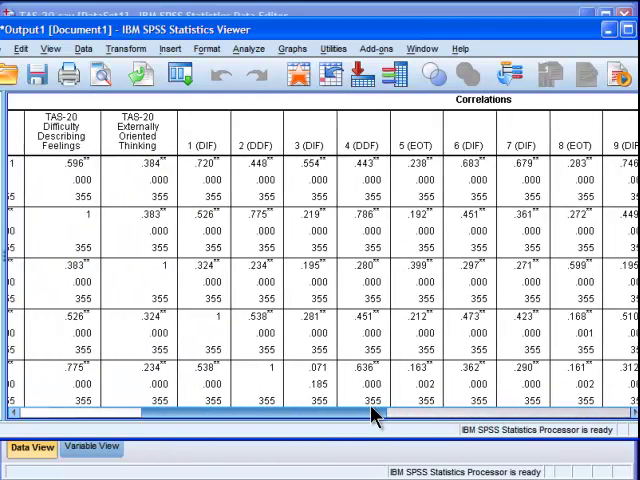
{"action": "scroll", "scroll_direction": "left", "scroll_amount": 3}
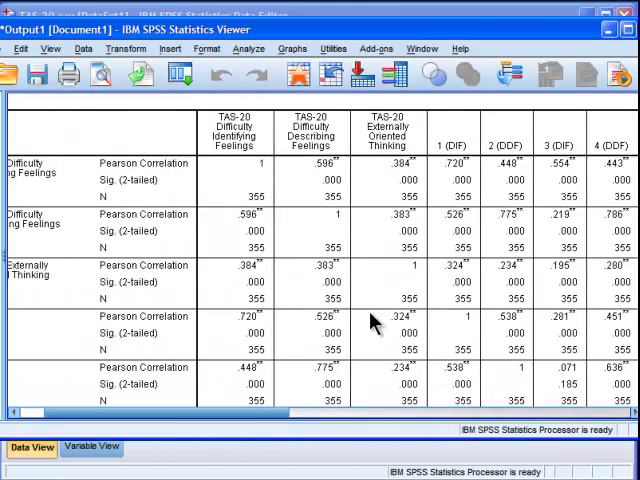
{"action": "mouse_move", "coordinate": [283, 222]}
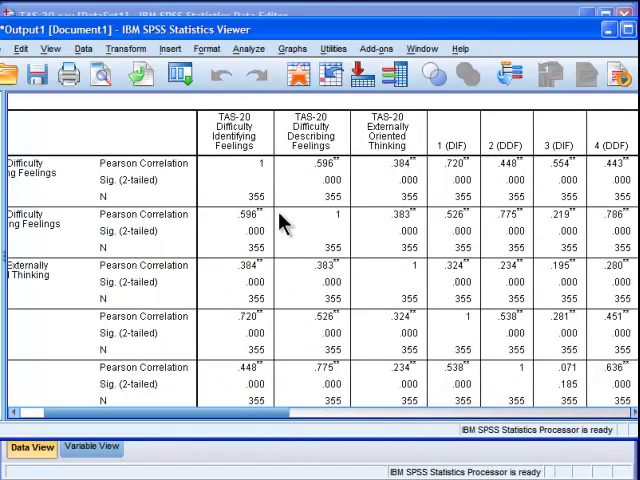
{"action": "mouse_move", "coordinate": [285, 225]}
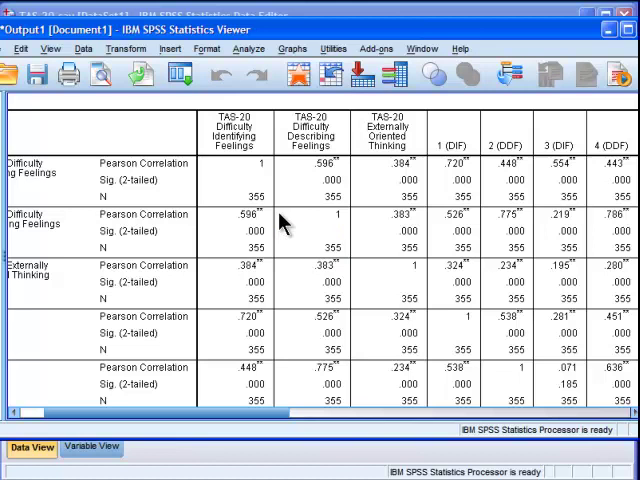
{"action": "mouse_move", "coordinate": [483, 170]}
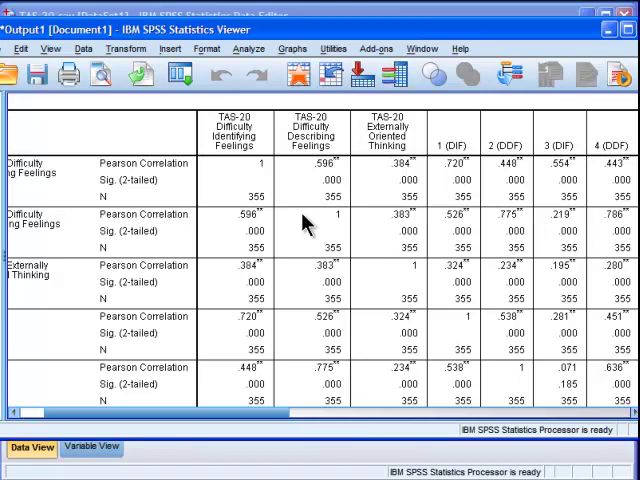
{"action": "mouse_move", "coordinate": [425, 222]}
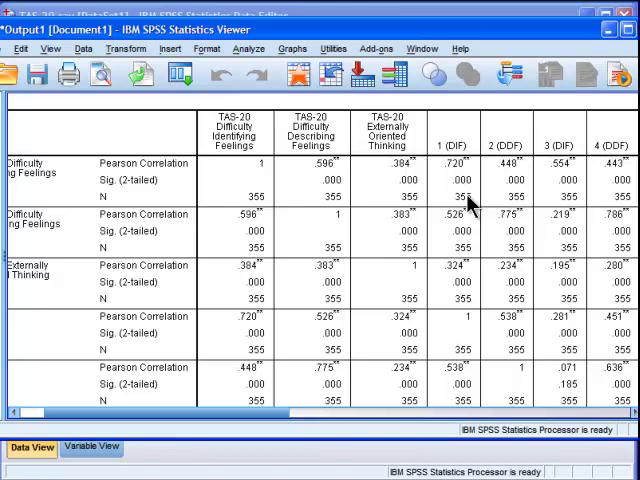
{"action": "mouse_move", "coordinate": [472, 205]}
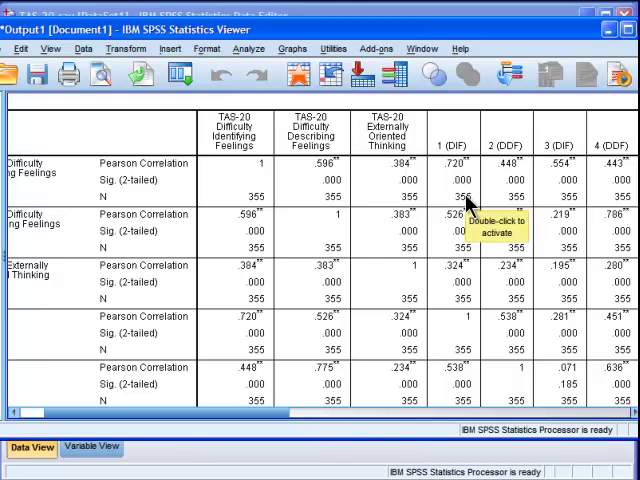
{"action": "mouse_move", "coordinate": [235, 160]}
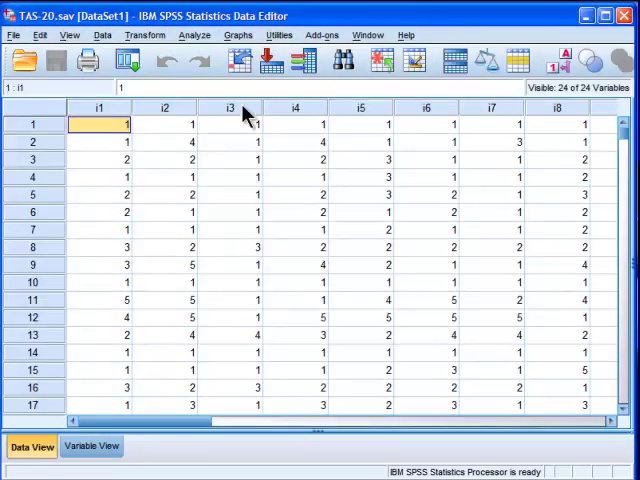
- Paste the recalled Bivariate Correlations setup as a CORRELATIONS command into the Syntax Editor
{"action": "left_click", "coordinate": [195, 35]}
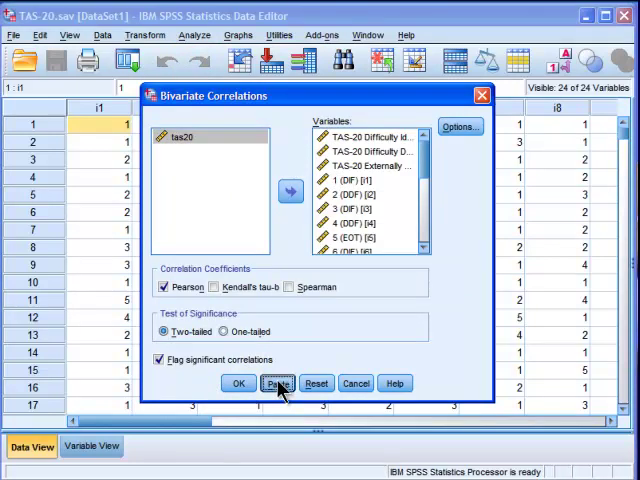
{"action": "left_click", "coordinate": [277, 383]}
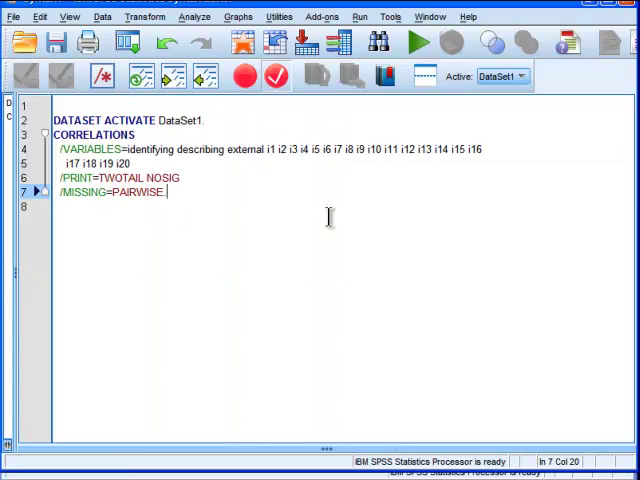
- Edit the syntax to correlate i1 TO i20 WITH identifying describing external
{"action": "left_click", "coordinate": [270, 149]}
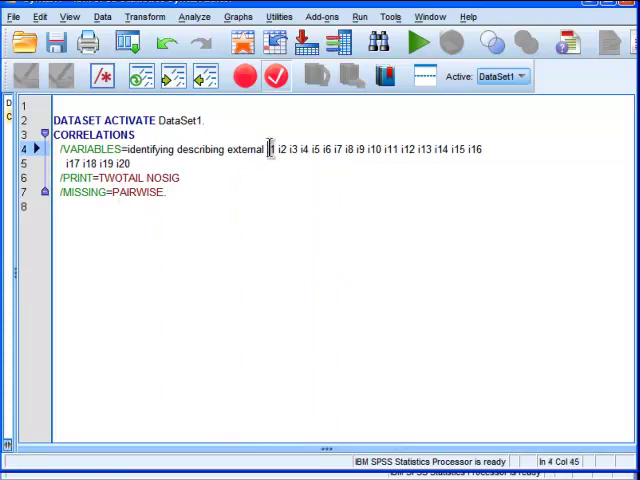
{"action": "double_click", "coordinate": [245, 149]}
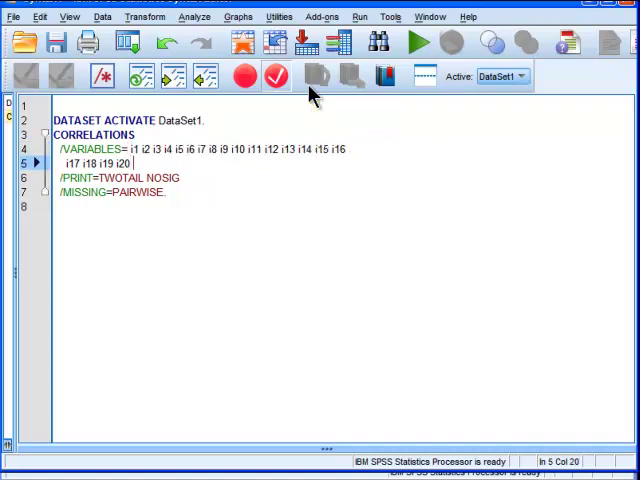
{"action": "type", "text": "WITH"}
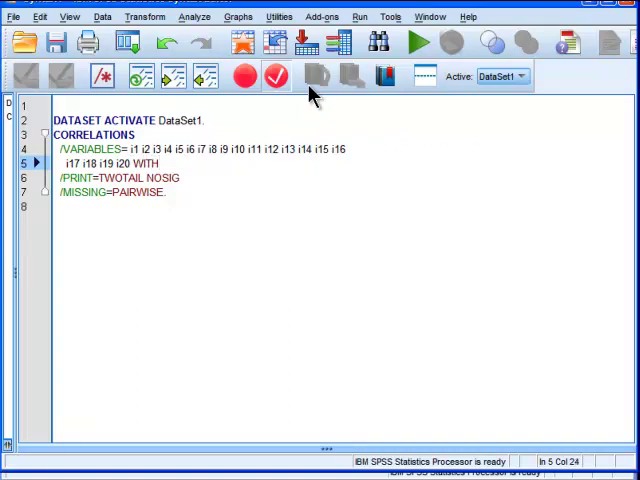
{"action": "type", "text": "identifying describing external"}
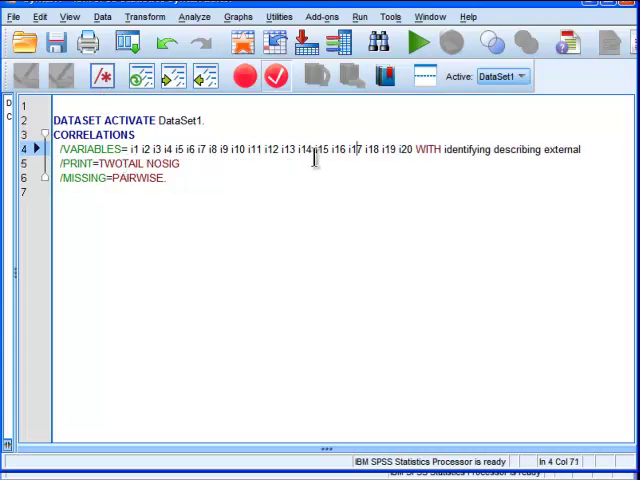
{"action": "double_click", "coordinate": [424, 149]}
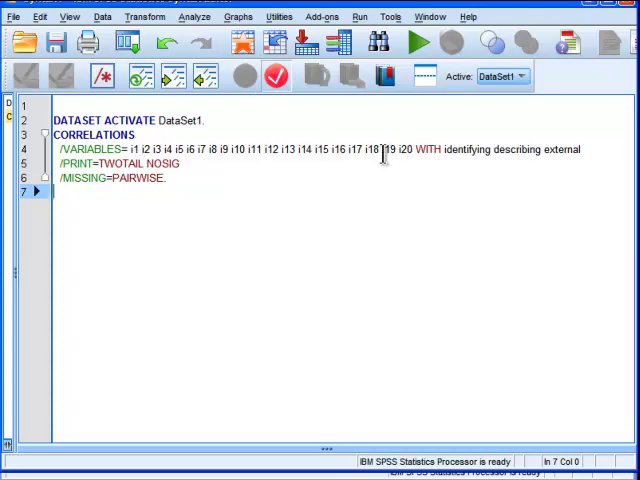
{"action": "left_click", "coordinate": [359, 16]}
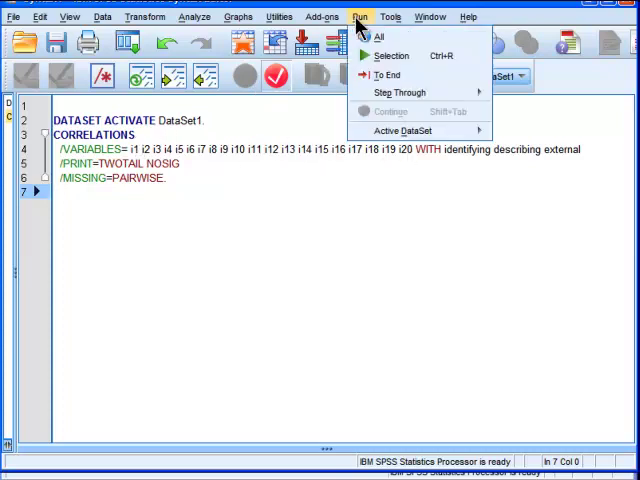
- Run all syntax and scroll through the items-by-subscales Correlations table
{"action": "left_click", "coordinate": [377, 36]}
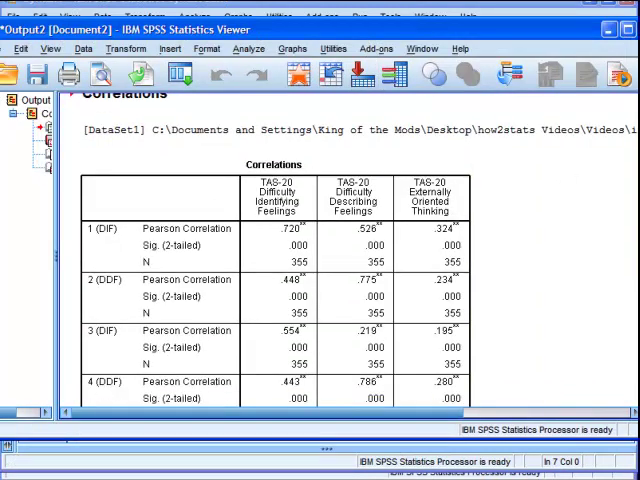
{"action": "scroll", "scroll_direction": "down", "scroll_amount": 3}
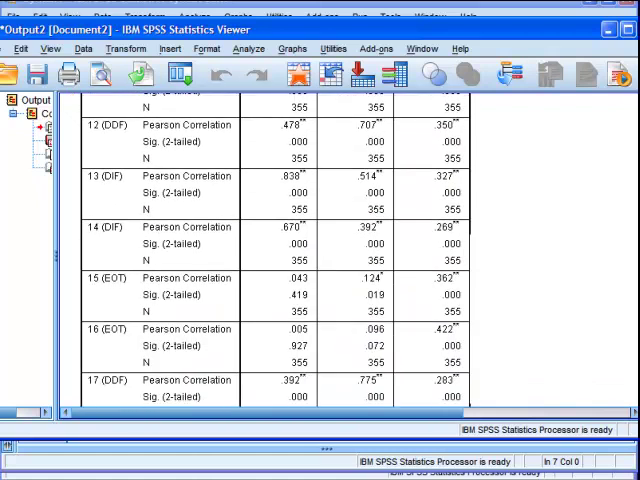
{"action": "scroll", "scroll_direction": "down", "scroll_amount": 3}
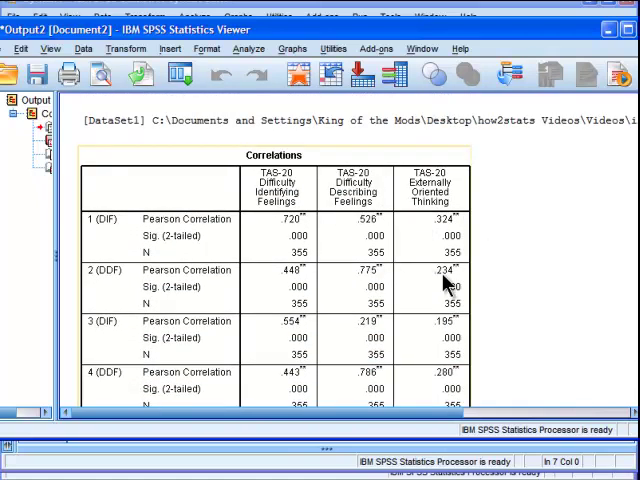
{"action": "mouse_move", "coordinate": [445, 283]}
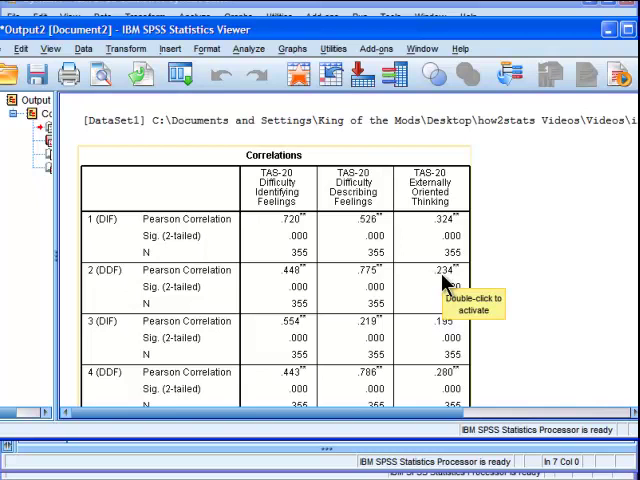